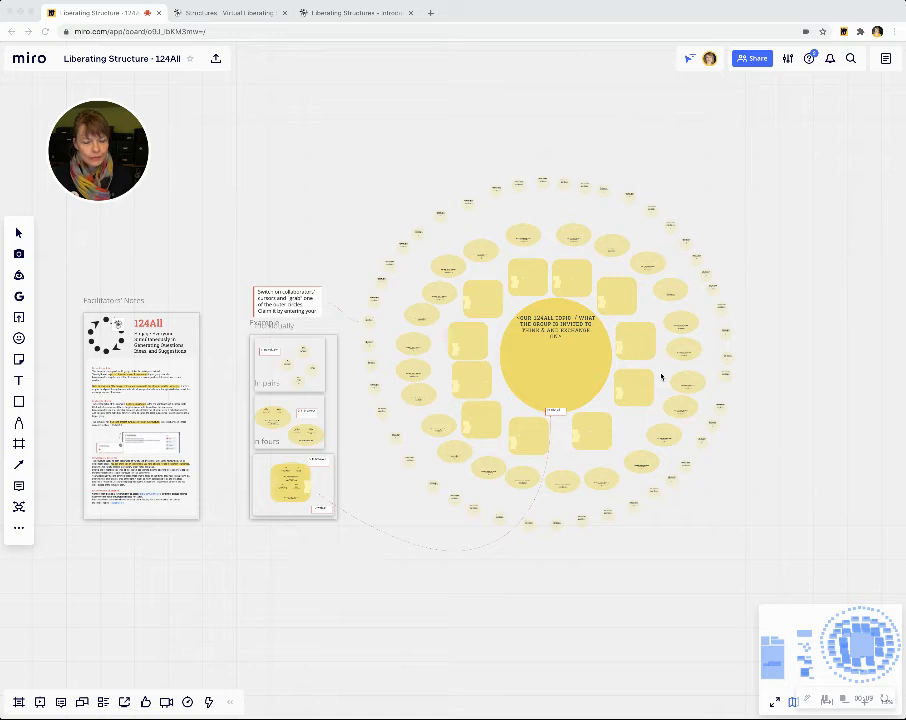
{"action": "mouse_move", "coordinate": [514, 356]}
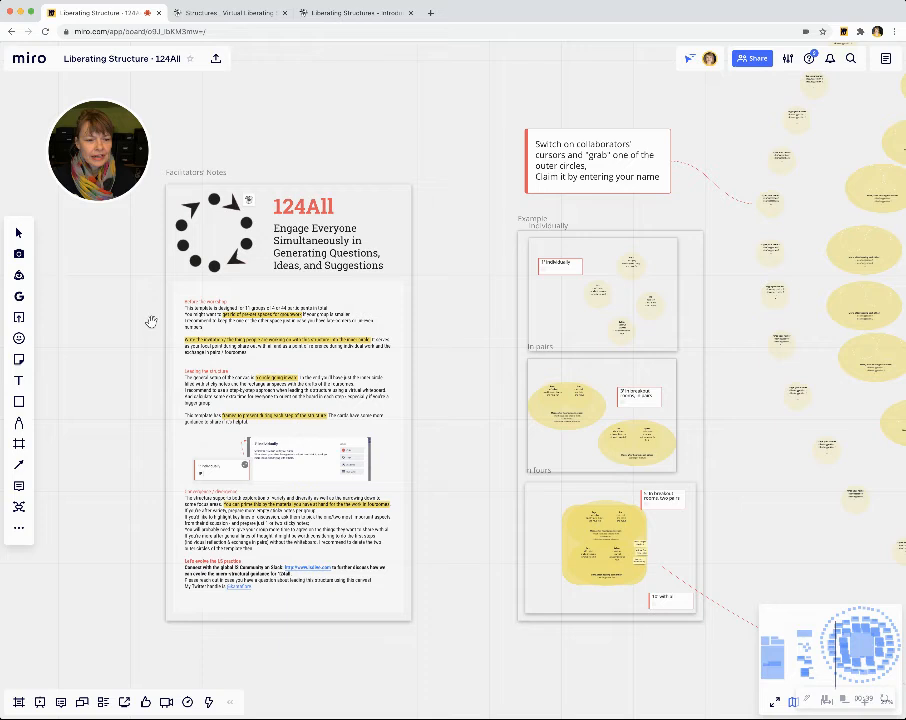
{"action": "mouse_move", "coordinate": [232, 328]}
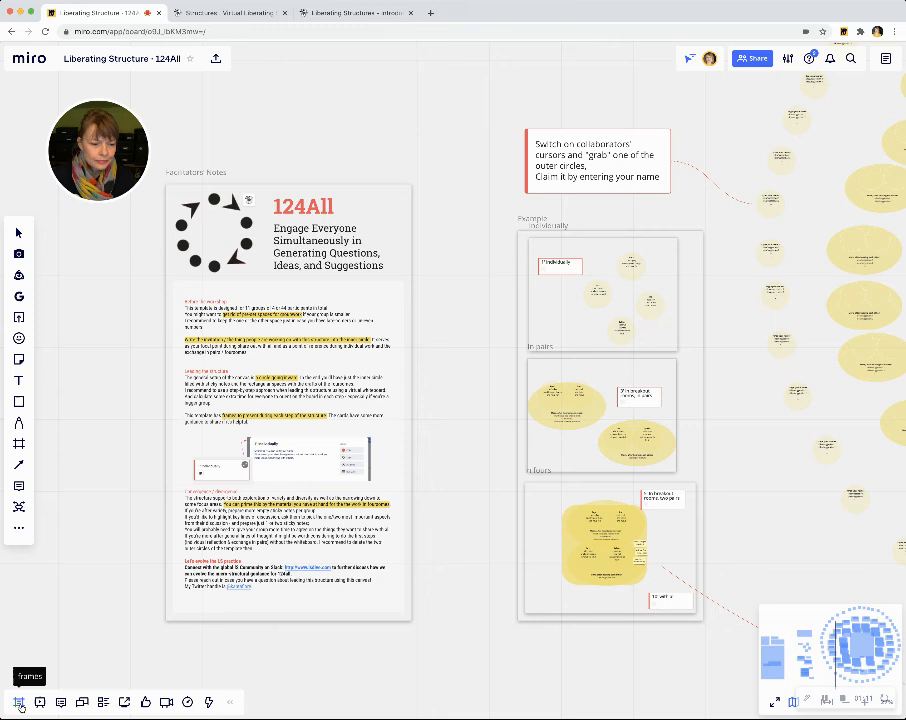
Step: Show the Frames panel and jump to the "1' individually" example frame
{"action": "left_click", "coordinate": [28, 676]}
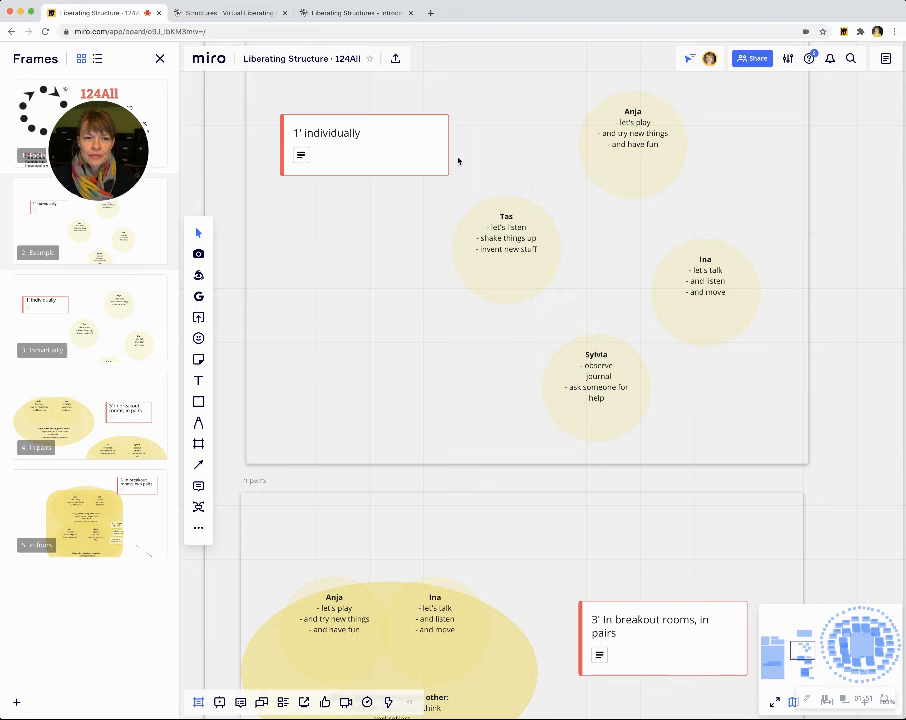
{"action": "left_click", "coordinate": [364, 144]}
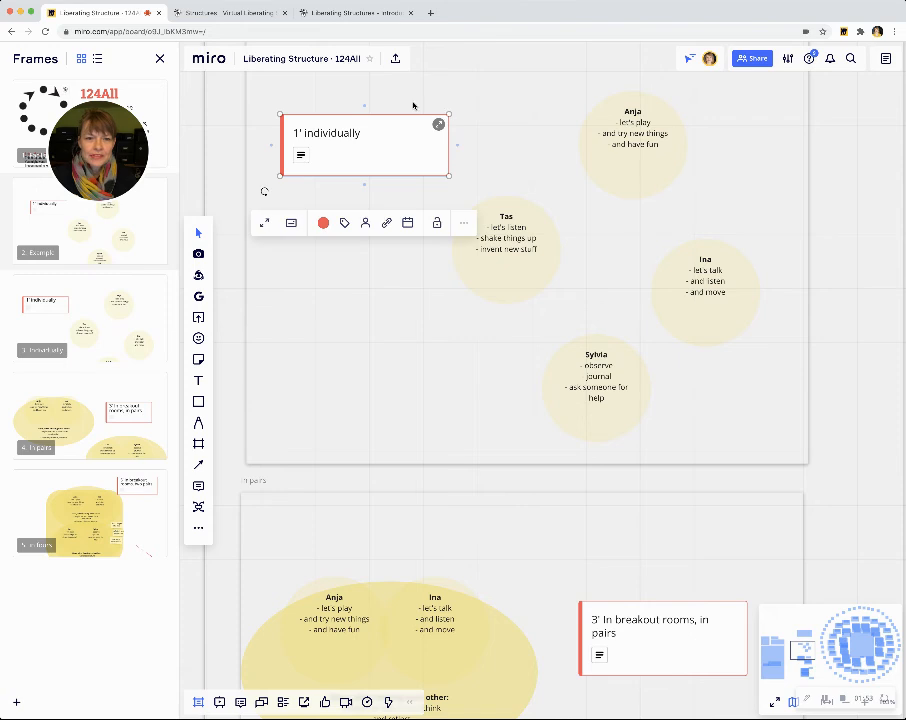
{"action": "left_click", "coordinate": [438, 124]}
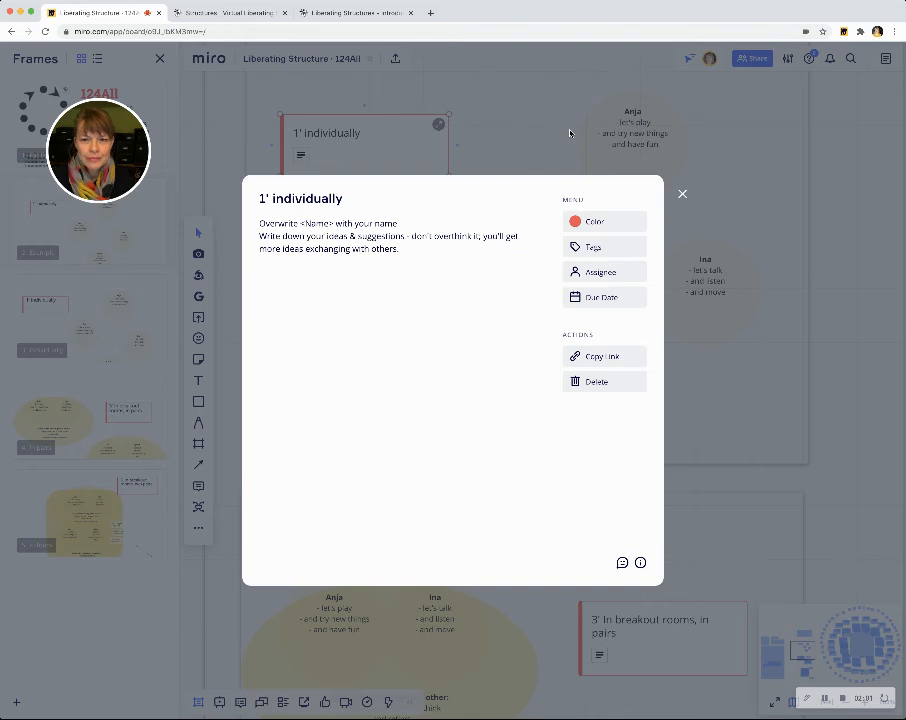
{"action": "left_click", "coordinate": [682, 194]}
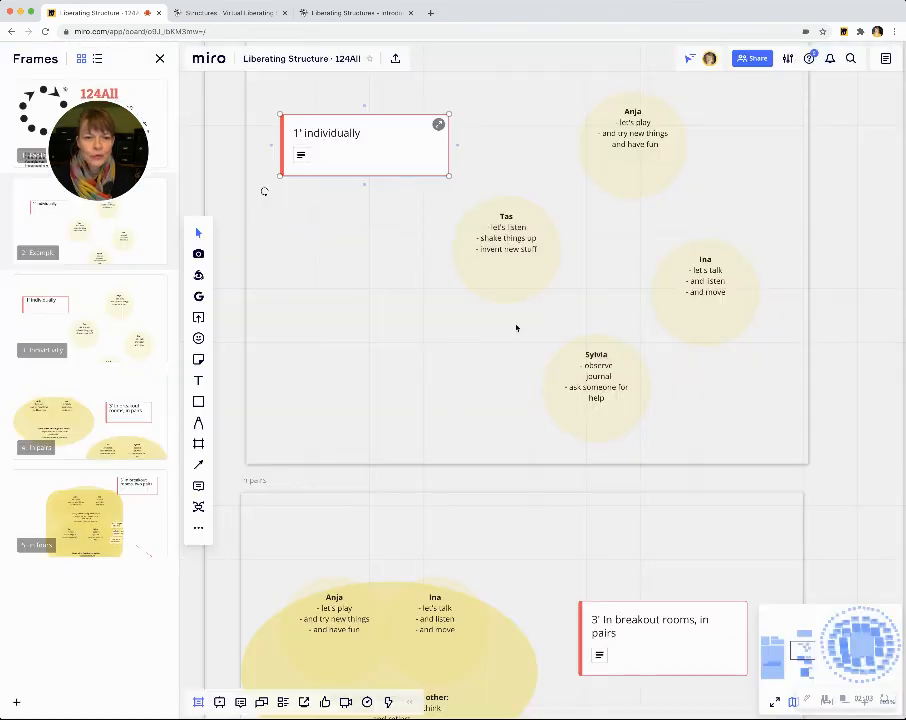
Step: Scroll the board down to the "3' in breakout rooms, in pairs" example frame
{"action": "scroll", "scroll_direction": "down", "scroll_amount": 3}
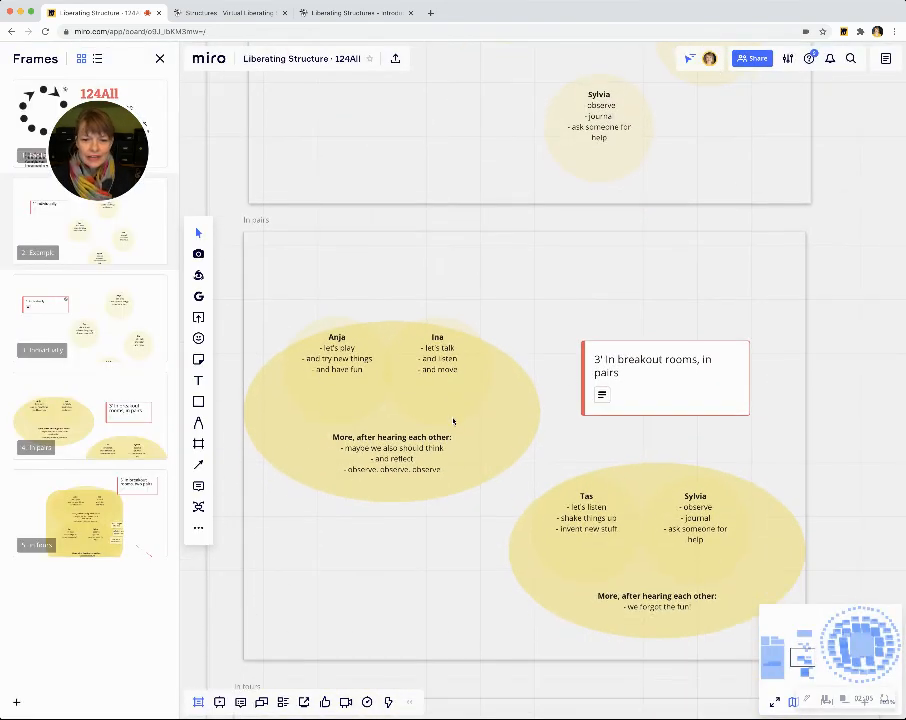
{"action": "mouse_move", "coordinate": [452, 616]}
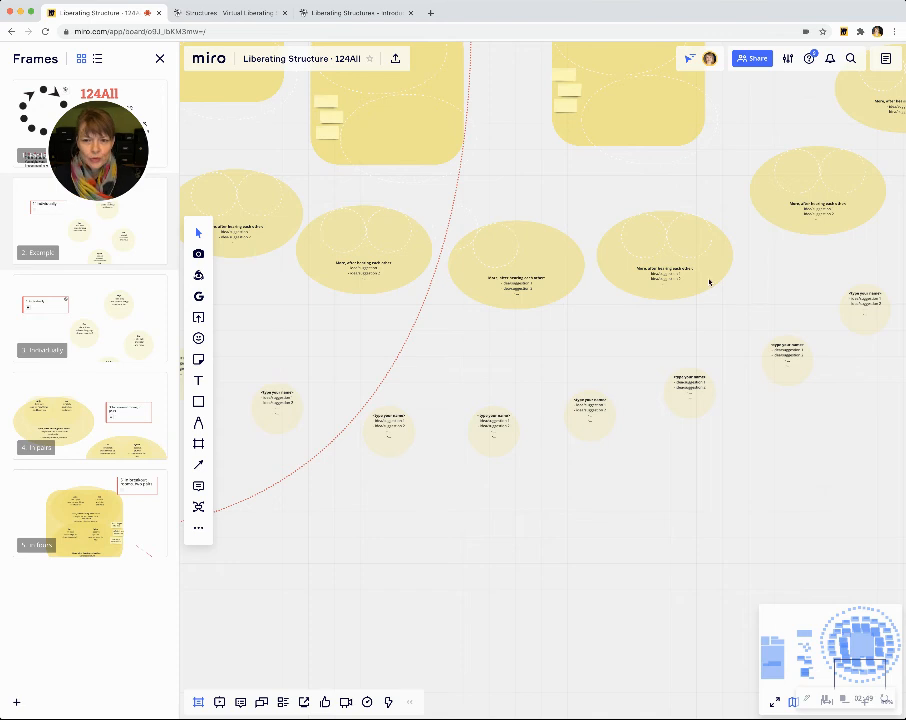
{"action": "mouse_move", "coordinate": [704, 398]}
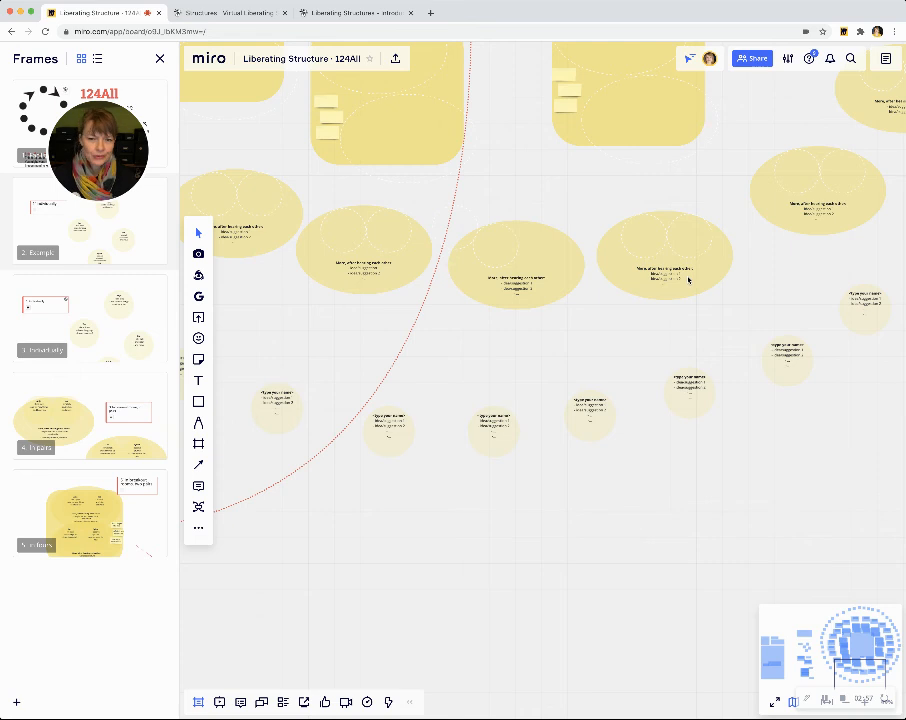
{"action": "mouse_move", "coordinate": [638, 262]}
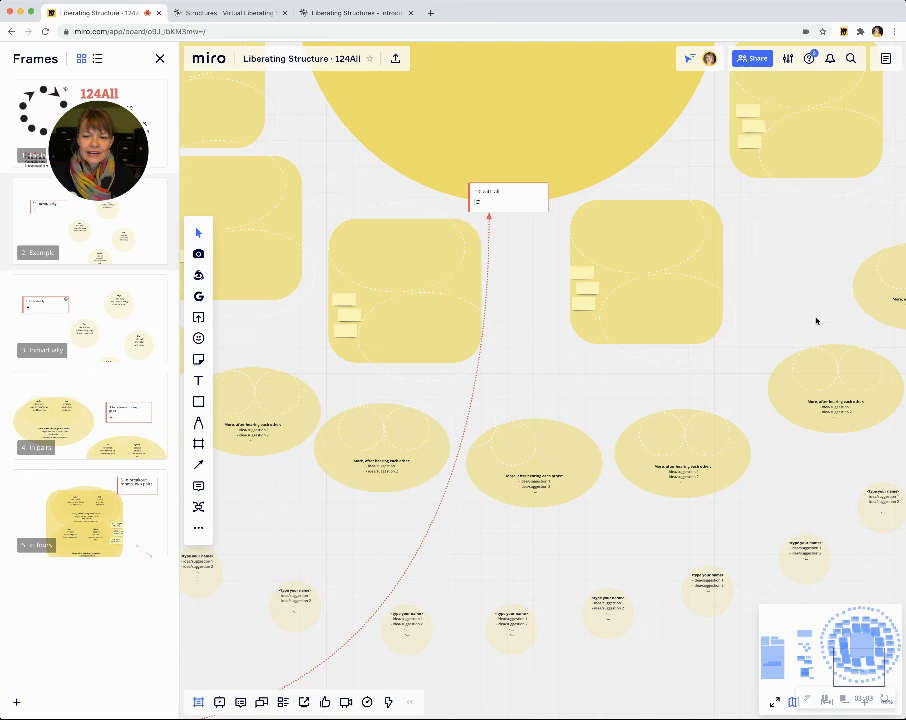
{"action": "mouse_move", "coordinate": [828, 390]}
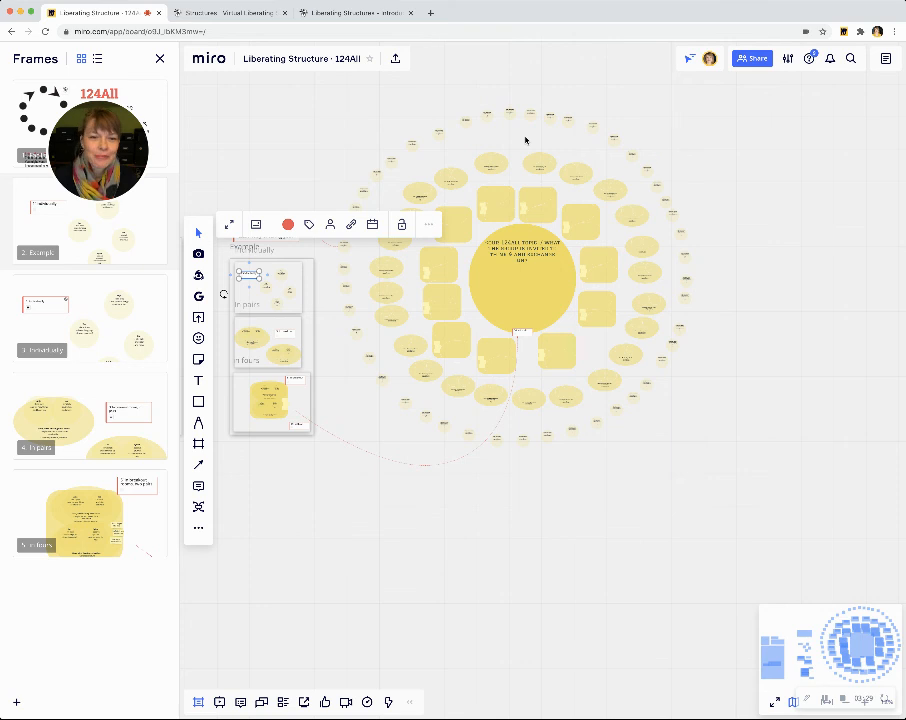
{"action": "mouse_move", "coordinate": [482, 172]}
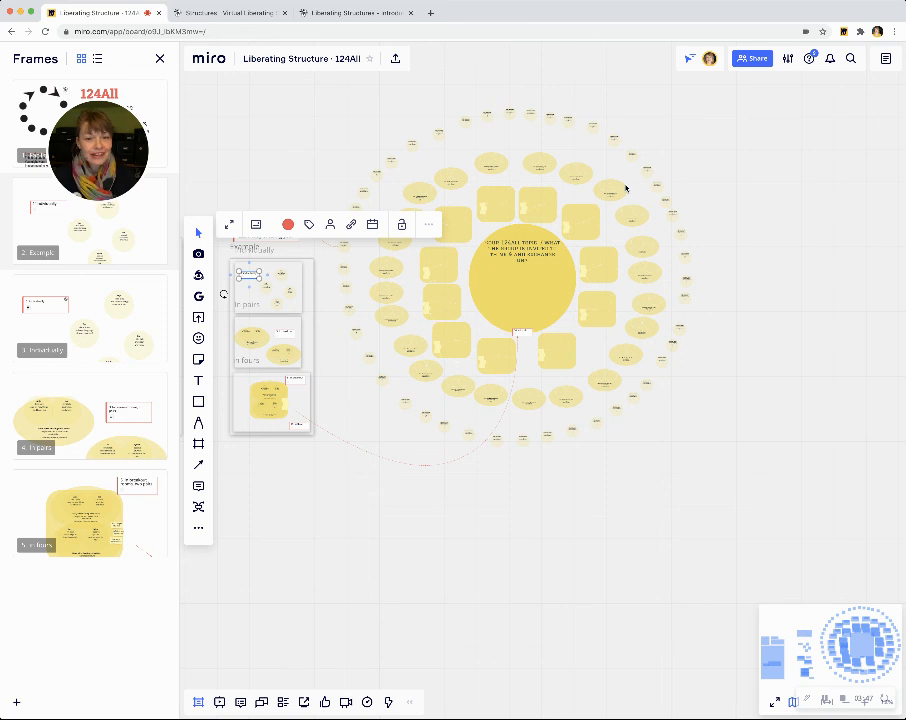
{"action": "mouse_move", "coordinate": [440, 360]}
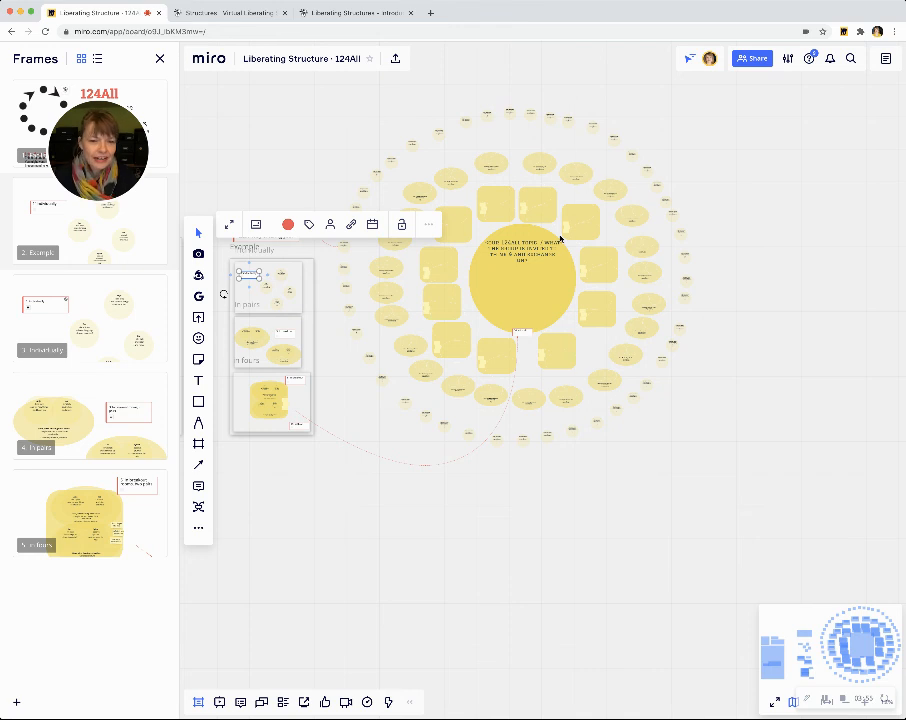
{"action": "mouse_move", "coordinate": [576, 300]}
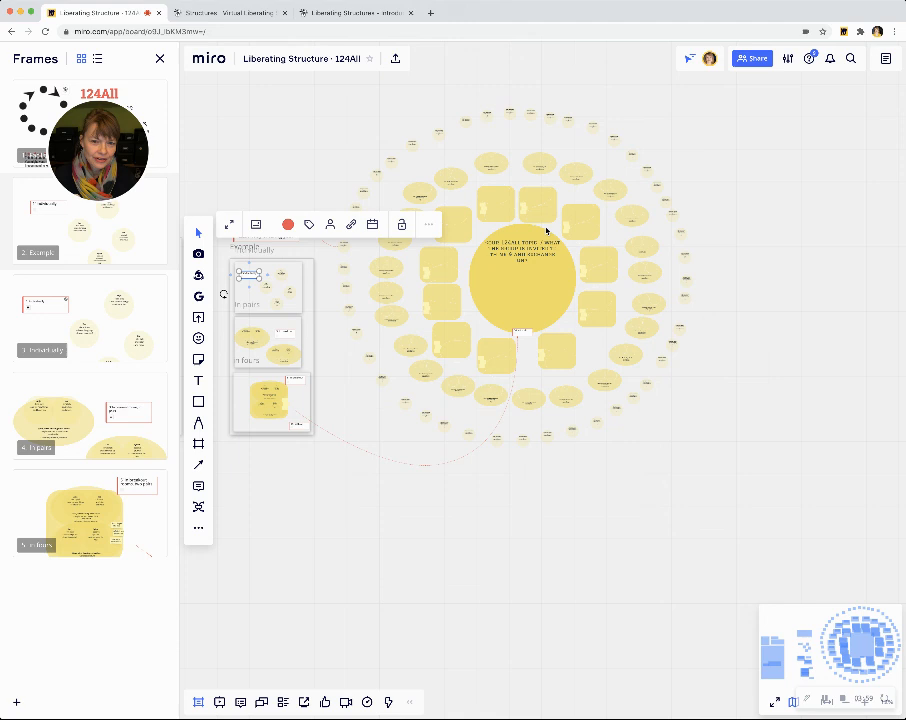
{"action": "mouse_move", "coordinate": [588, 342]}
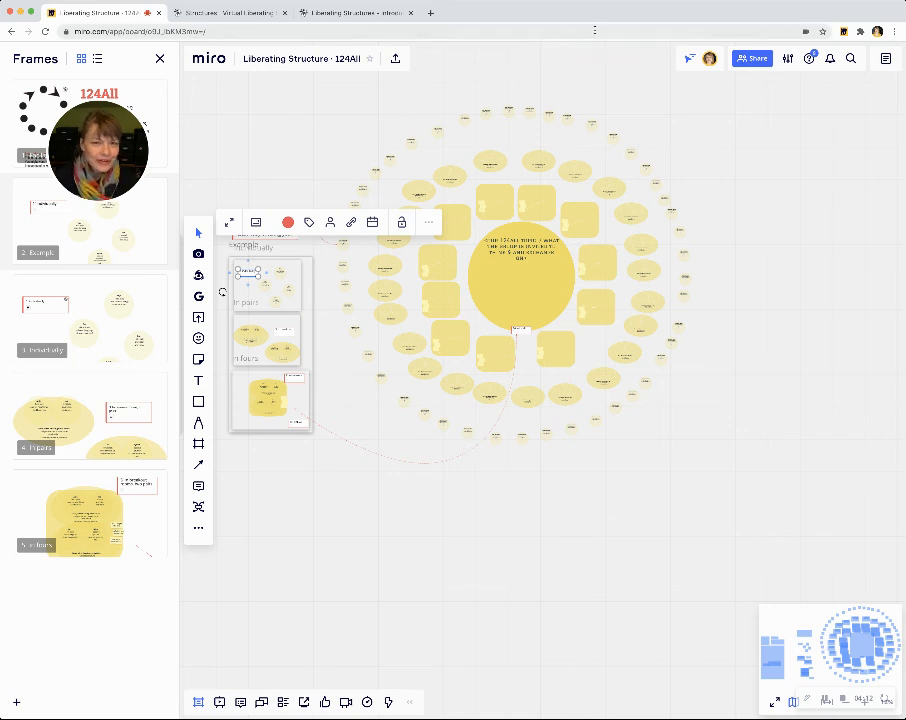
{"action": "mouse_move", "coordinate": [584, 118]}
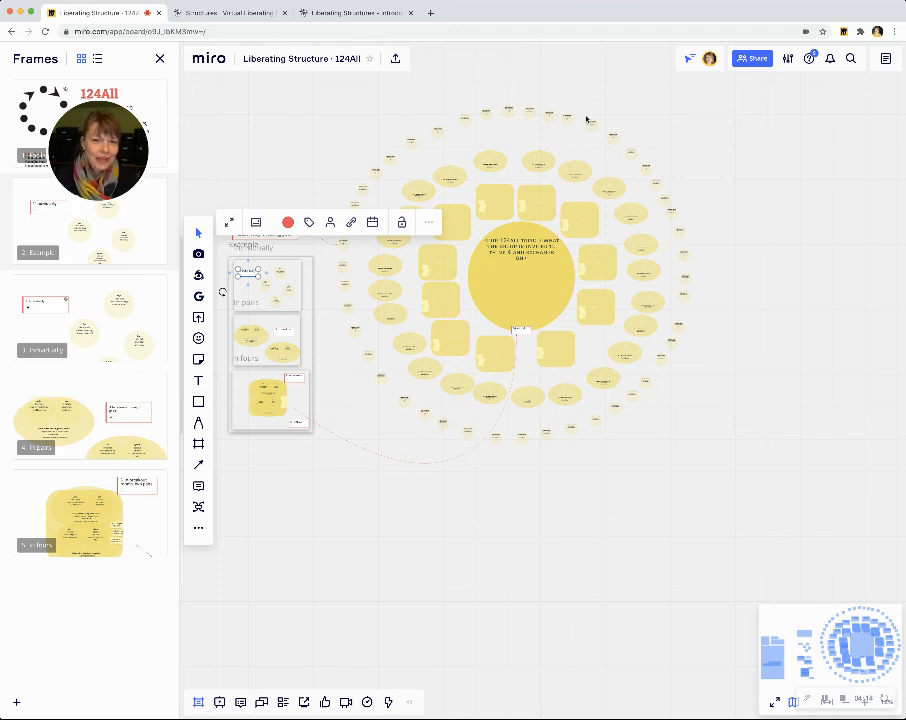